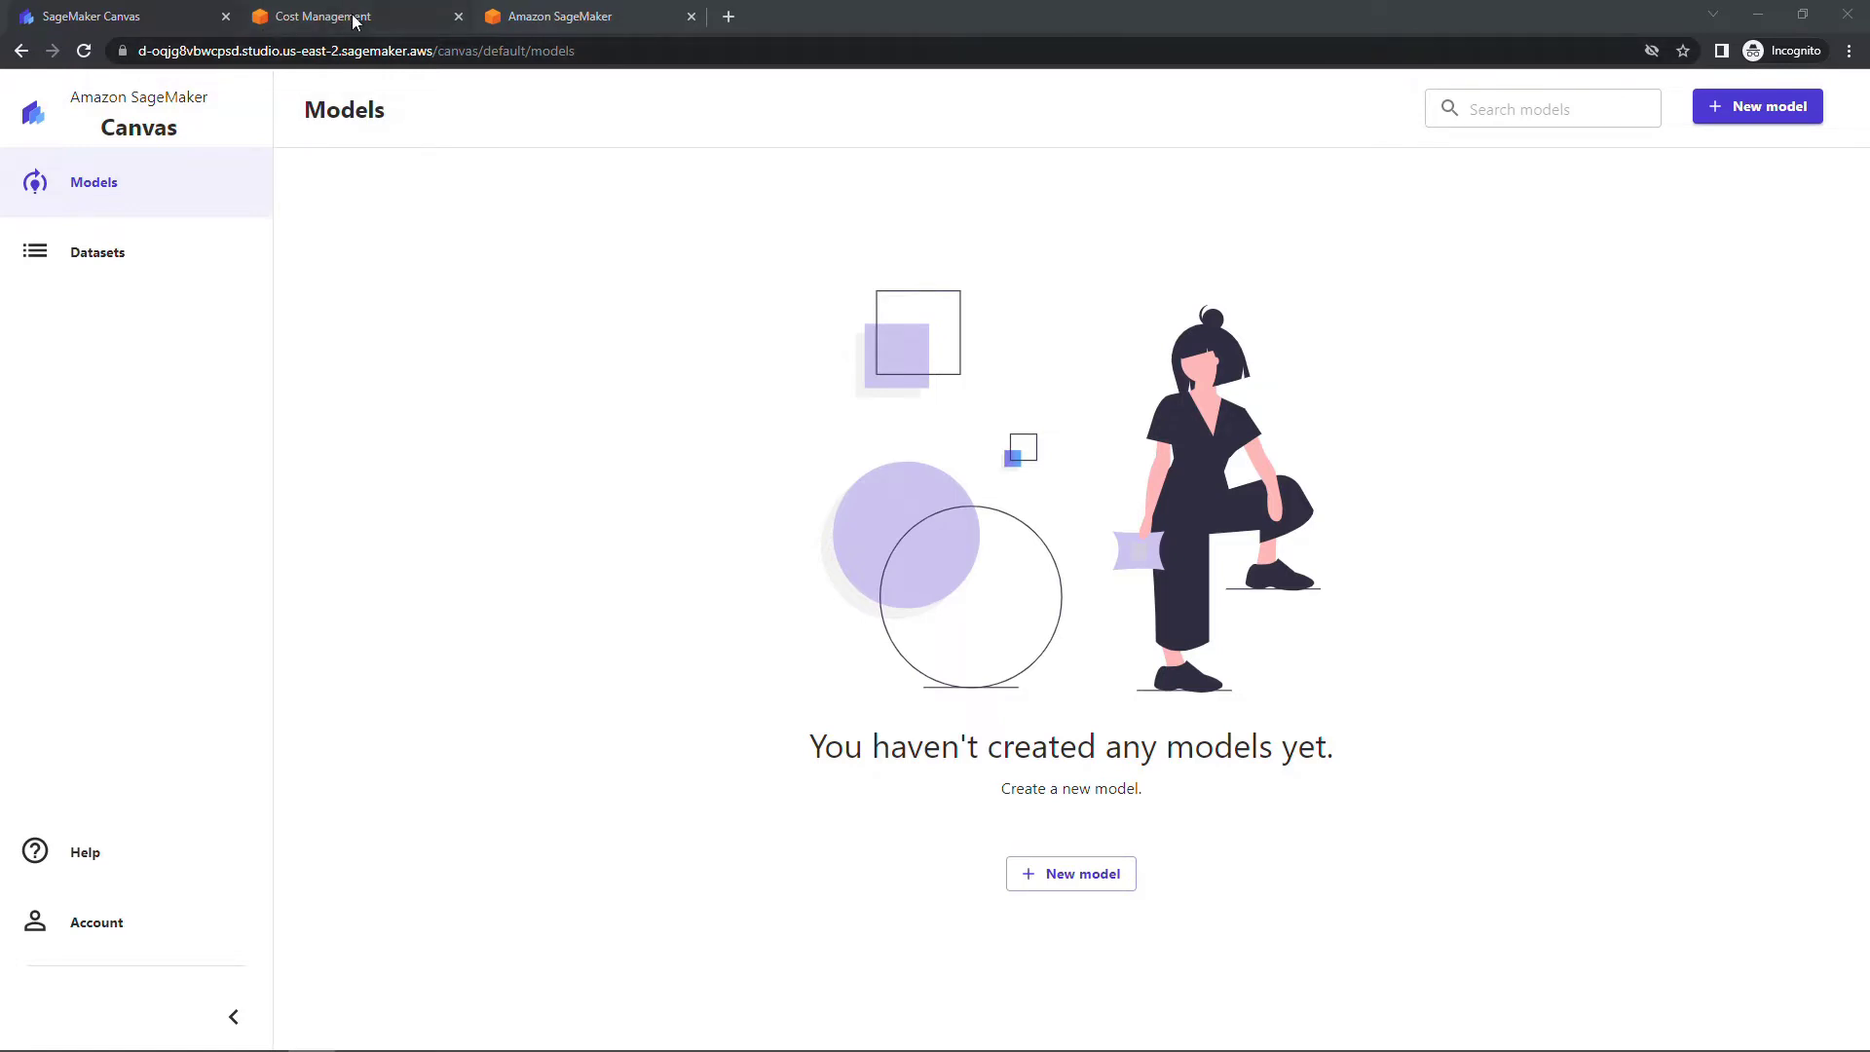
- Switch to the Cost Management tab showing April 2022 daily costs grouped by Service
{"action": "left_click", "coordinate": [322, 15]}
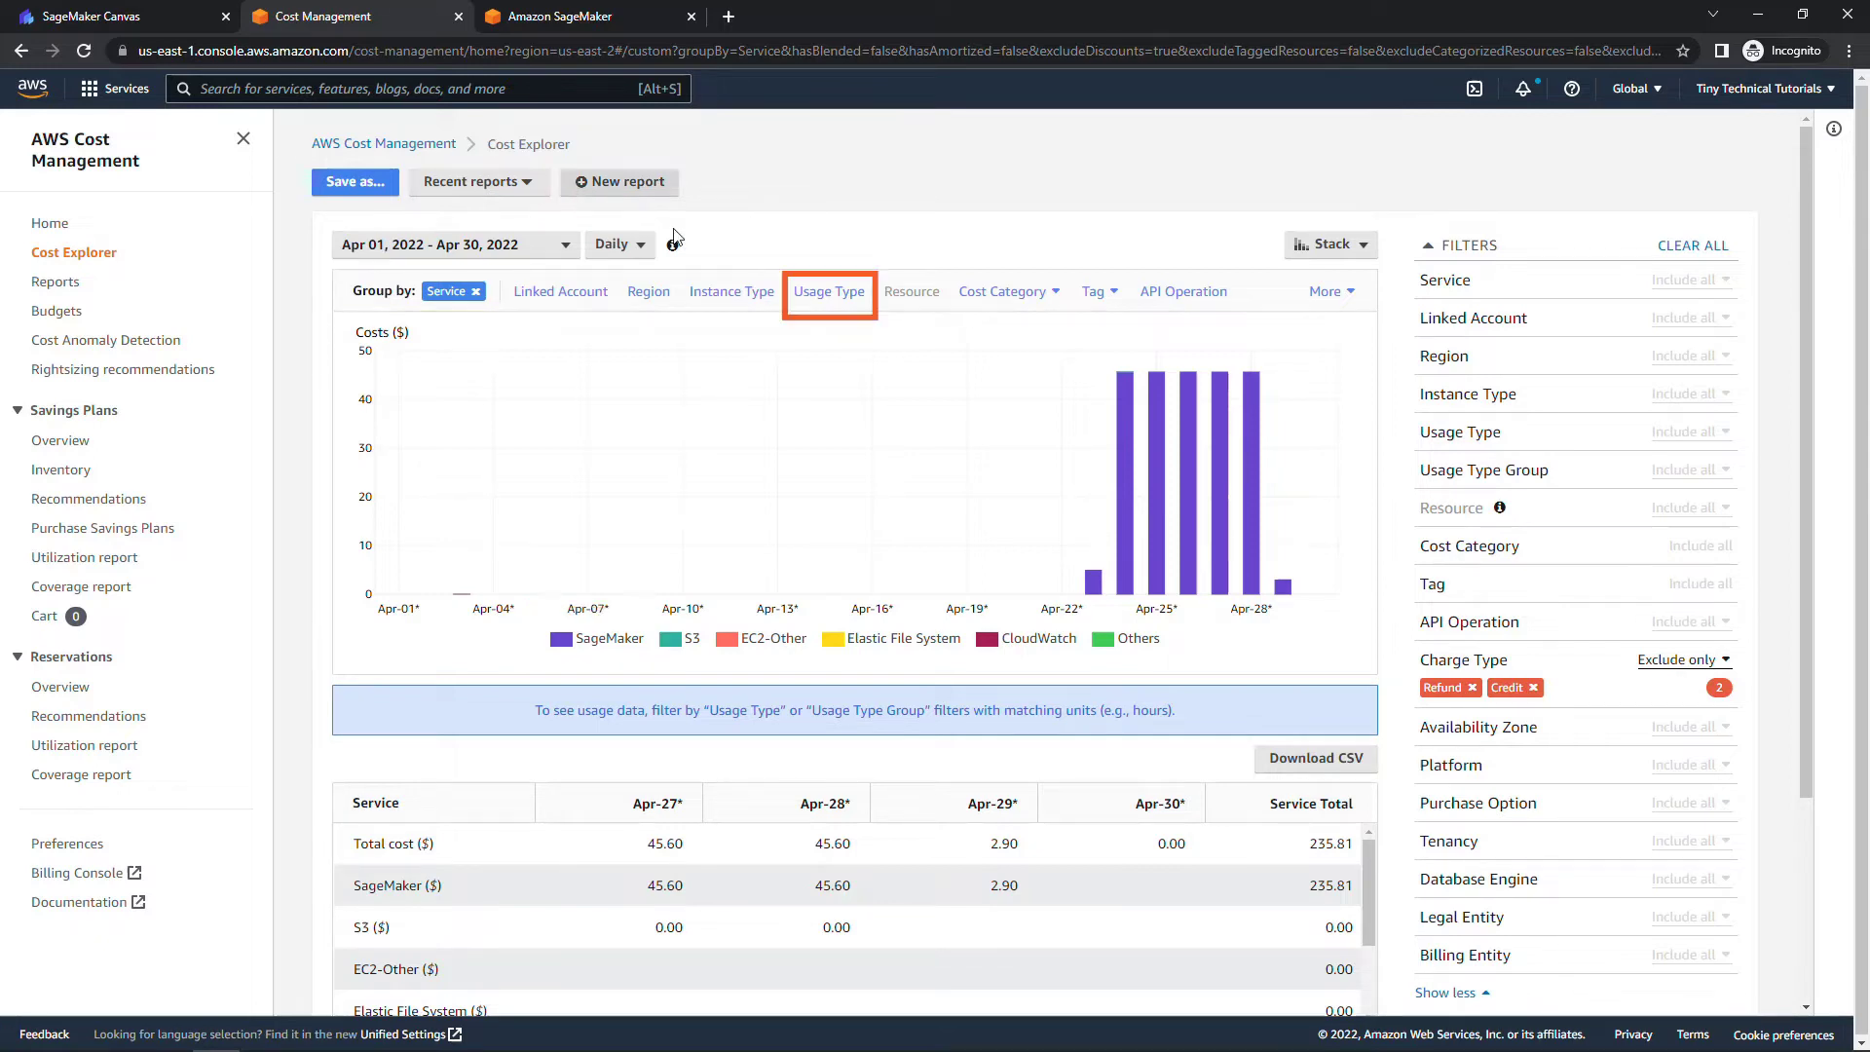
- Group the April cost report by Usage Type, exposing the USE2-Canvas session-hour charges
{"action": "left_click", "coordinate": [828, 291]}
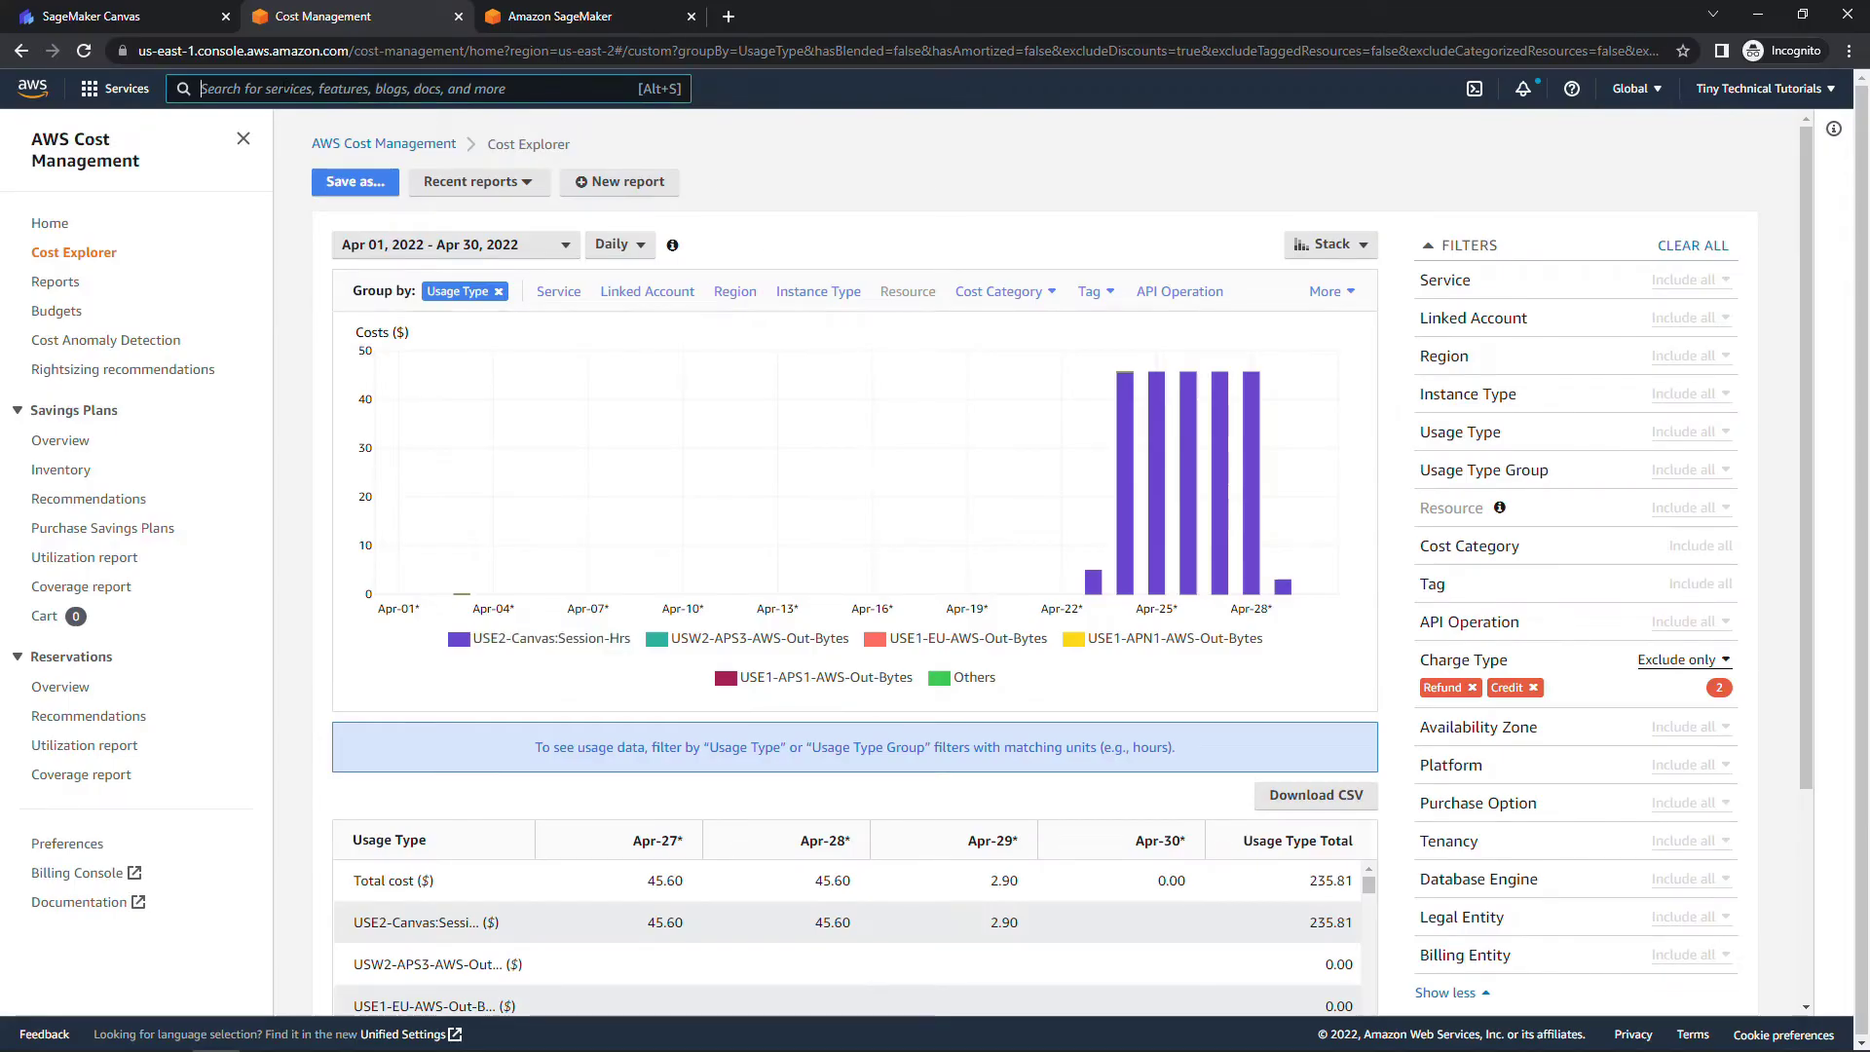
- Find Amazon SageMaker via the search bar and keep the console in US East (Ohio)
{"action": "type", "text": "sagemaker"}
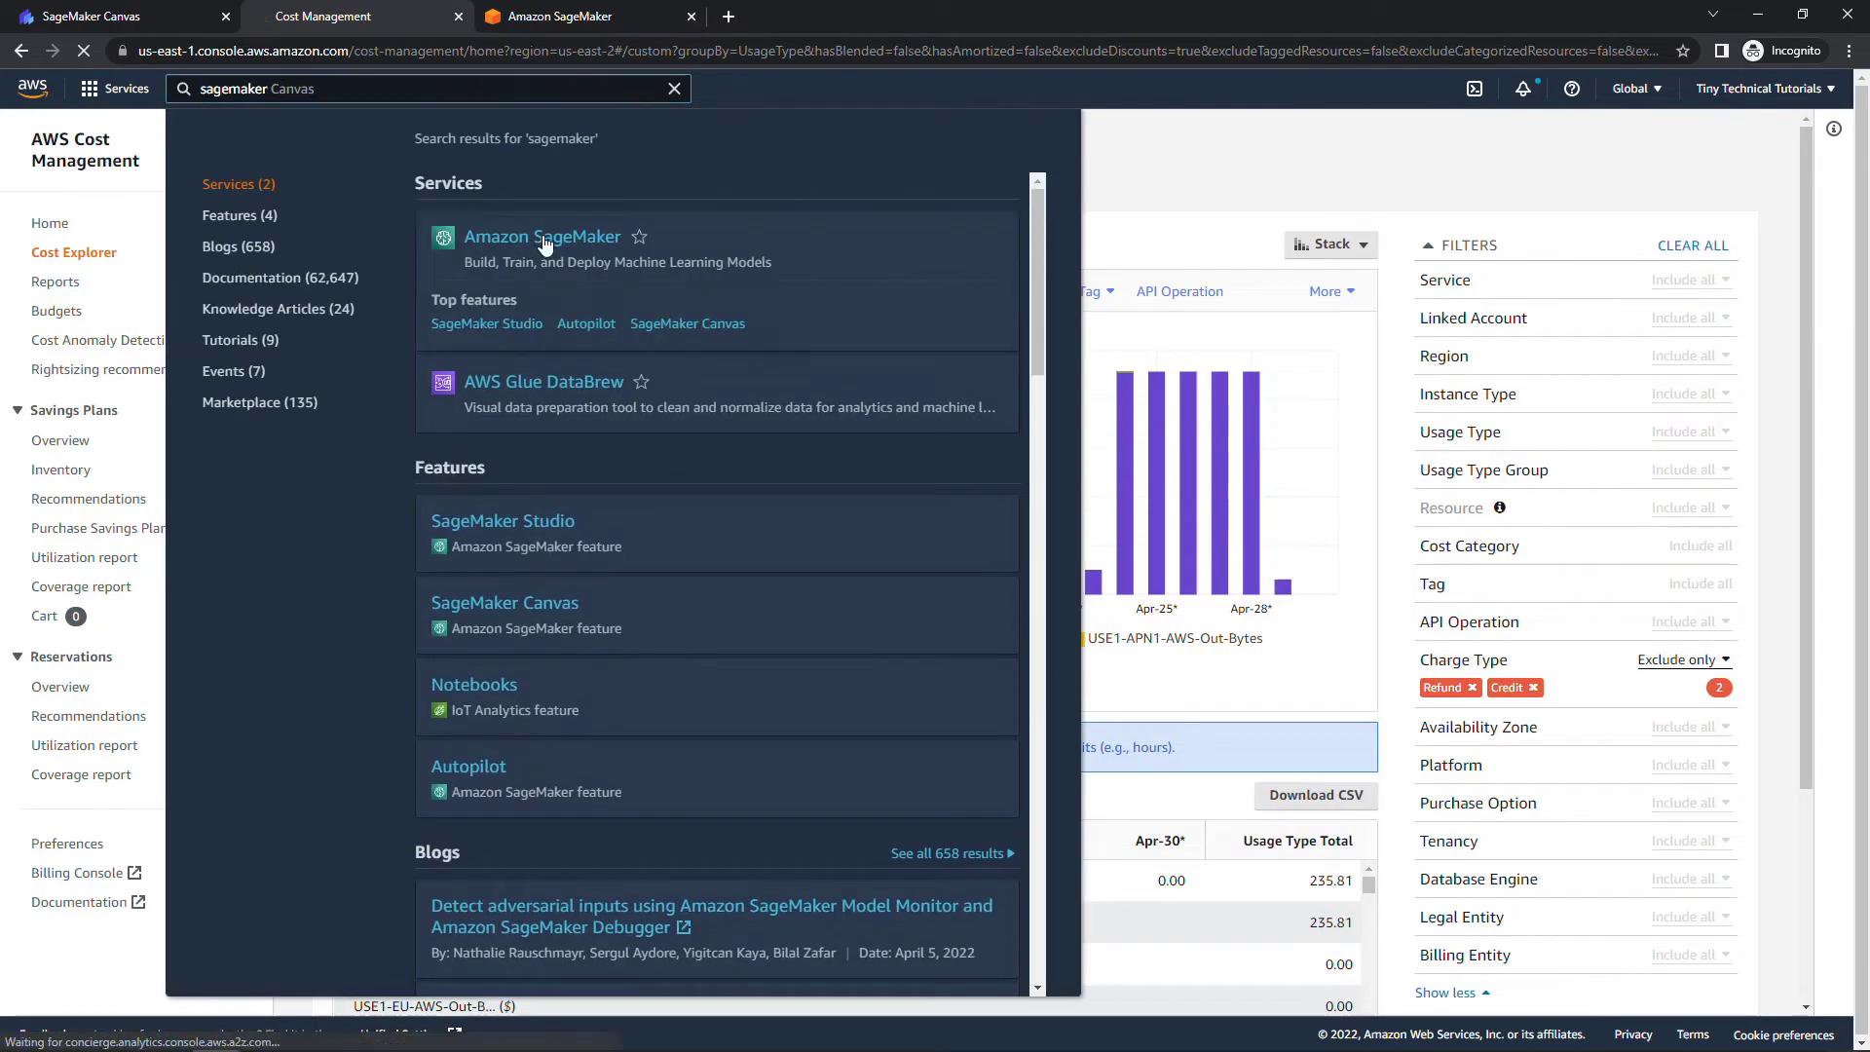
{"action": "left_click", "coordinate": [542, 236]}
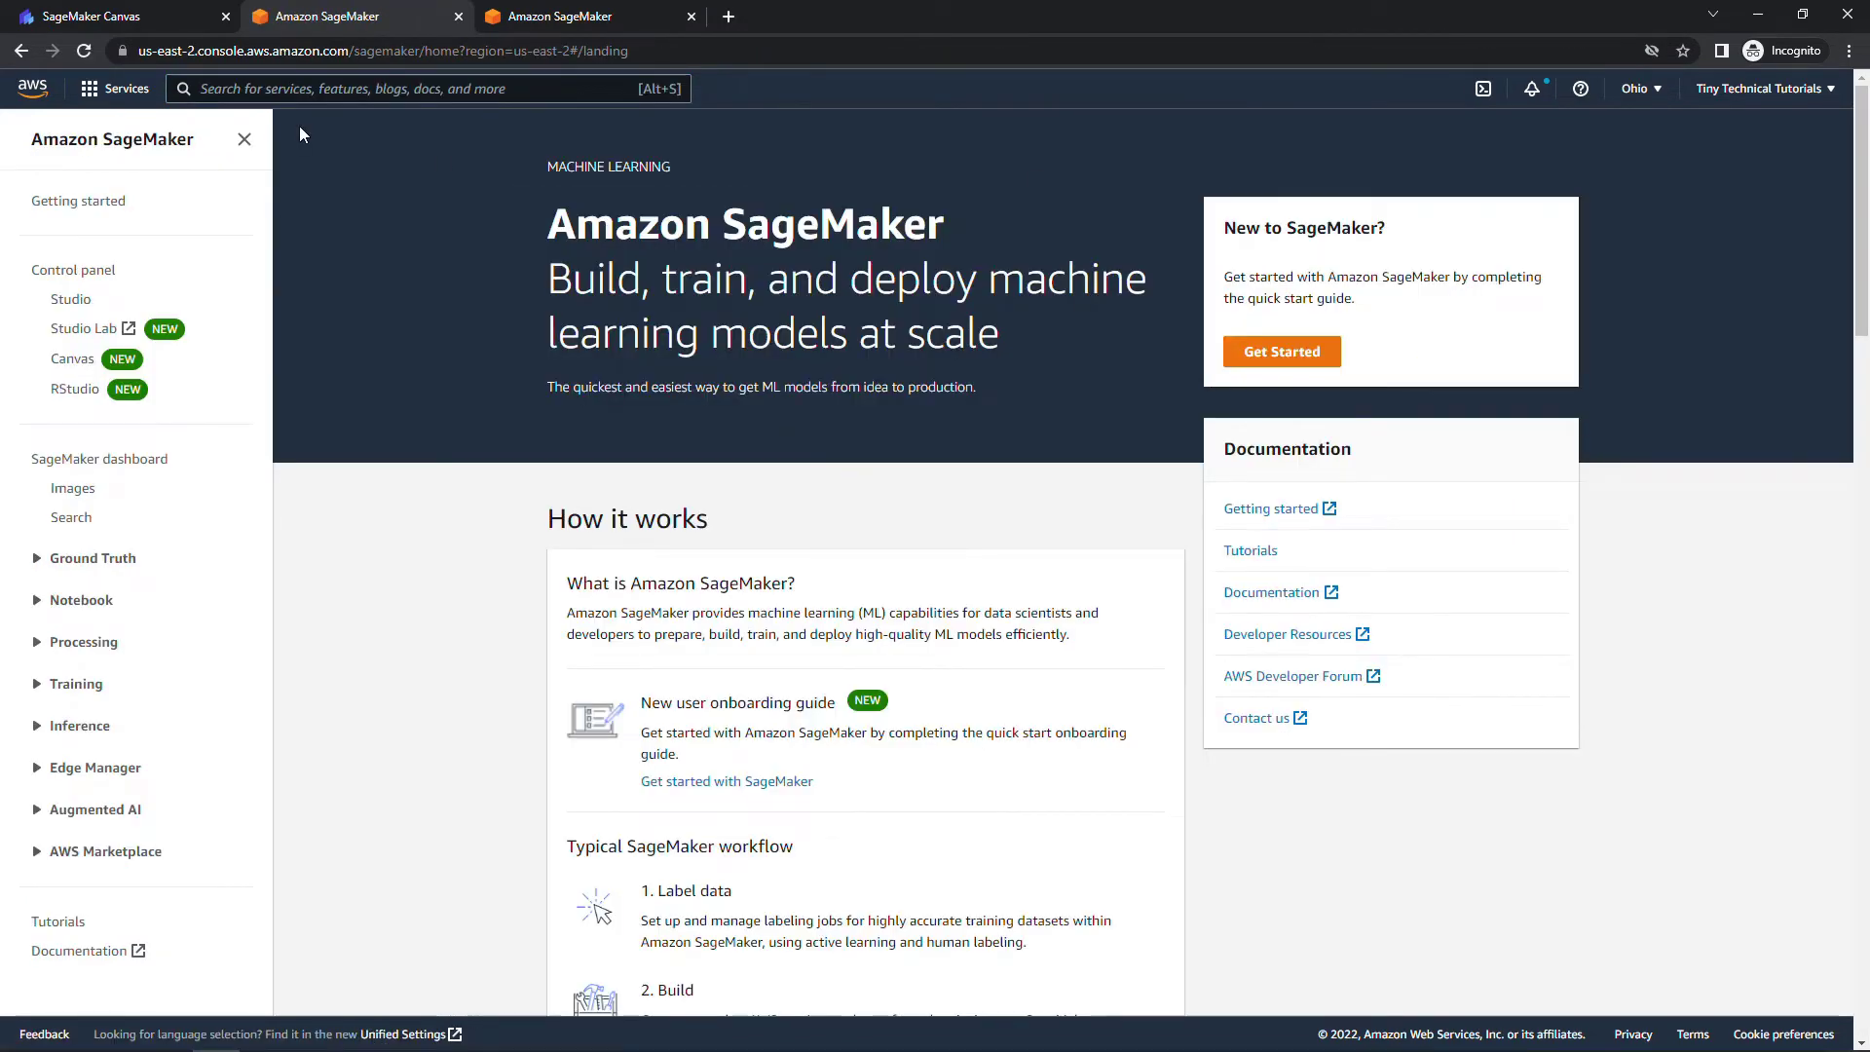
{"action": "left_click", "coordinate": [1635, 89]}
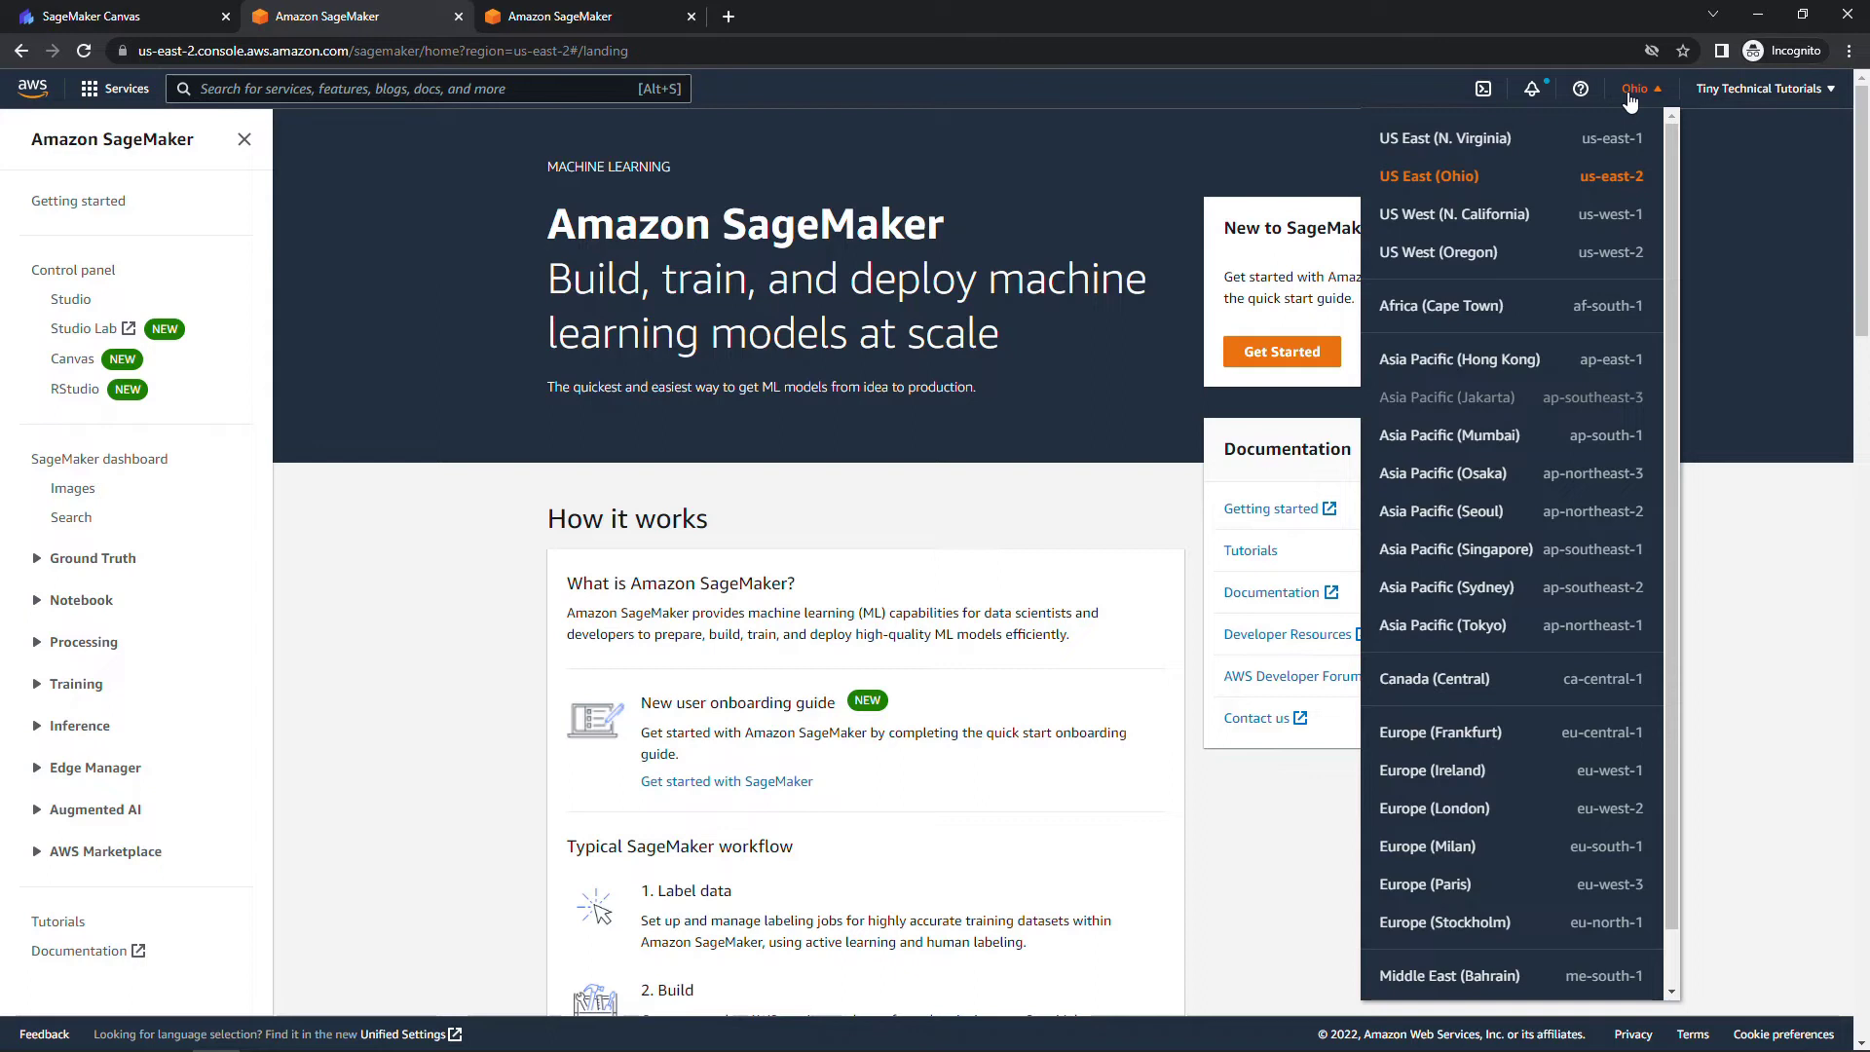
{"action": "mouse_move", "coordinate": [1568, 144]}
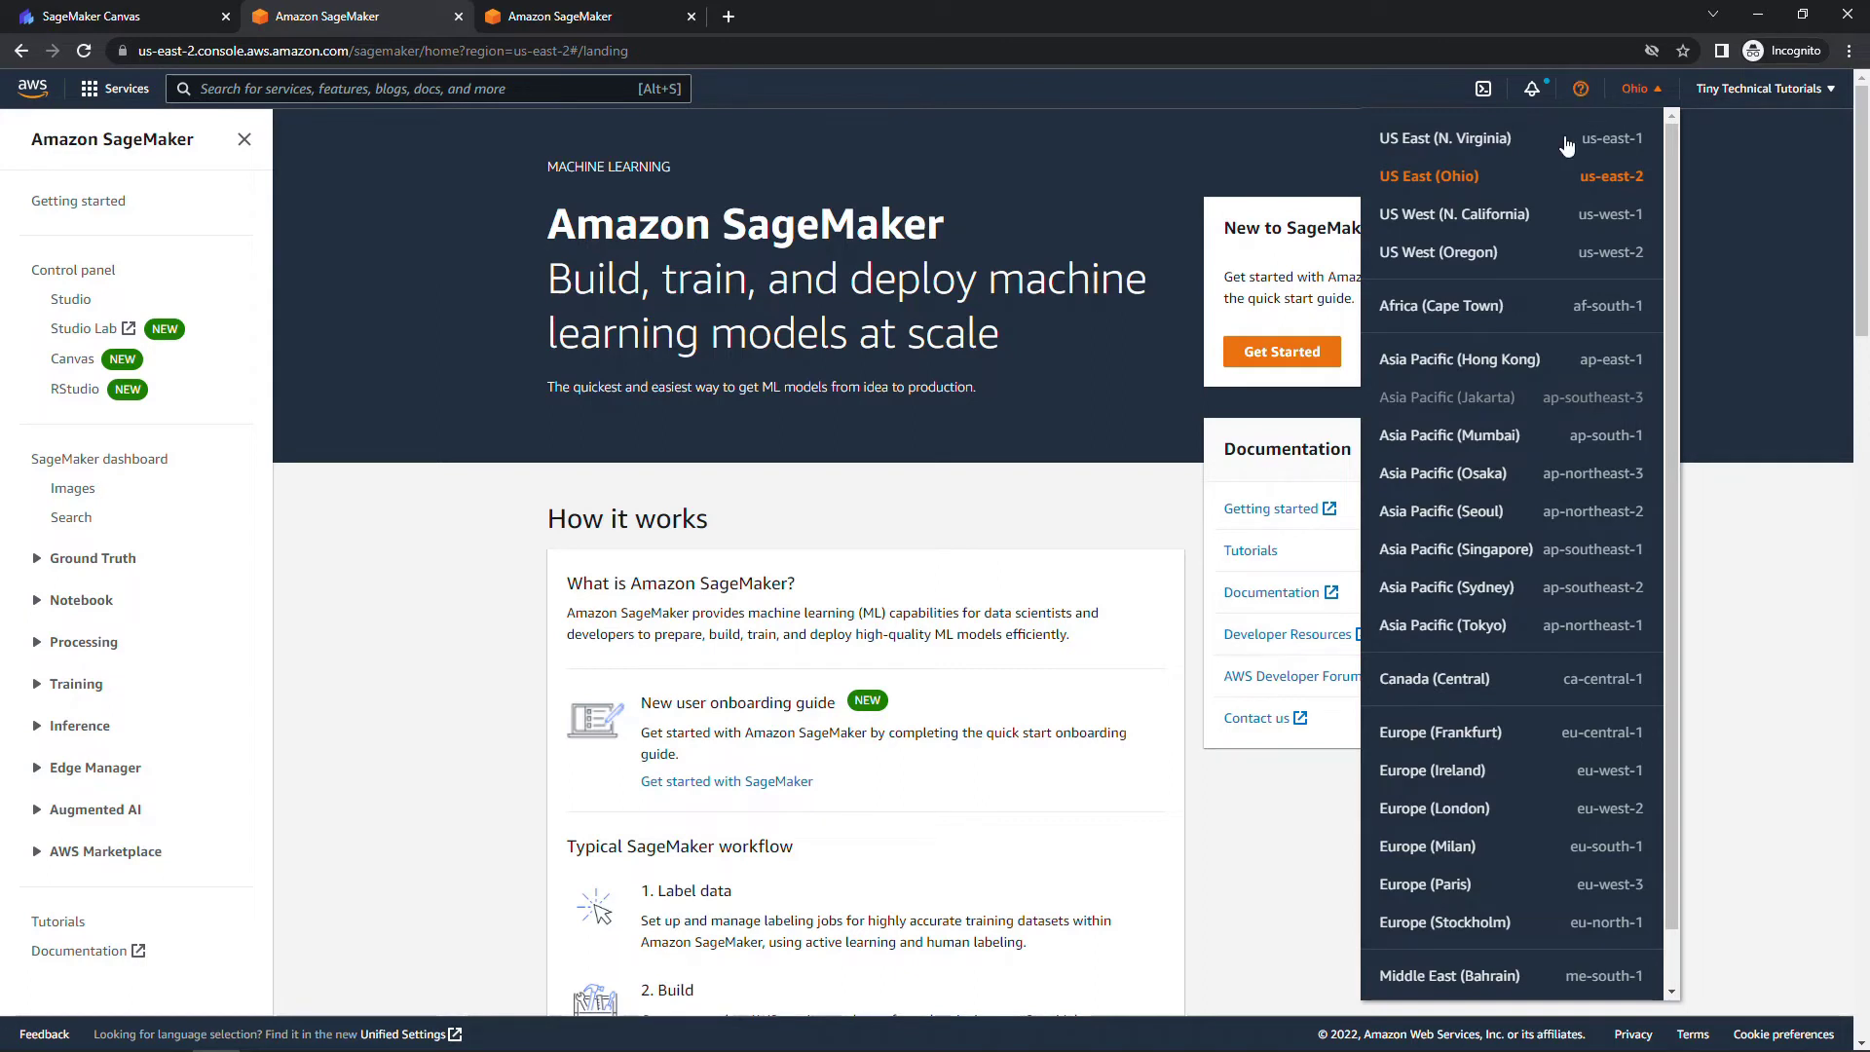
{"action": "left_click", "coordinate": [297, 133]}
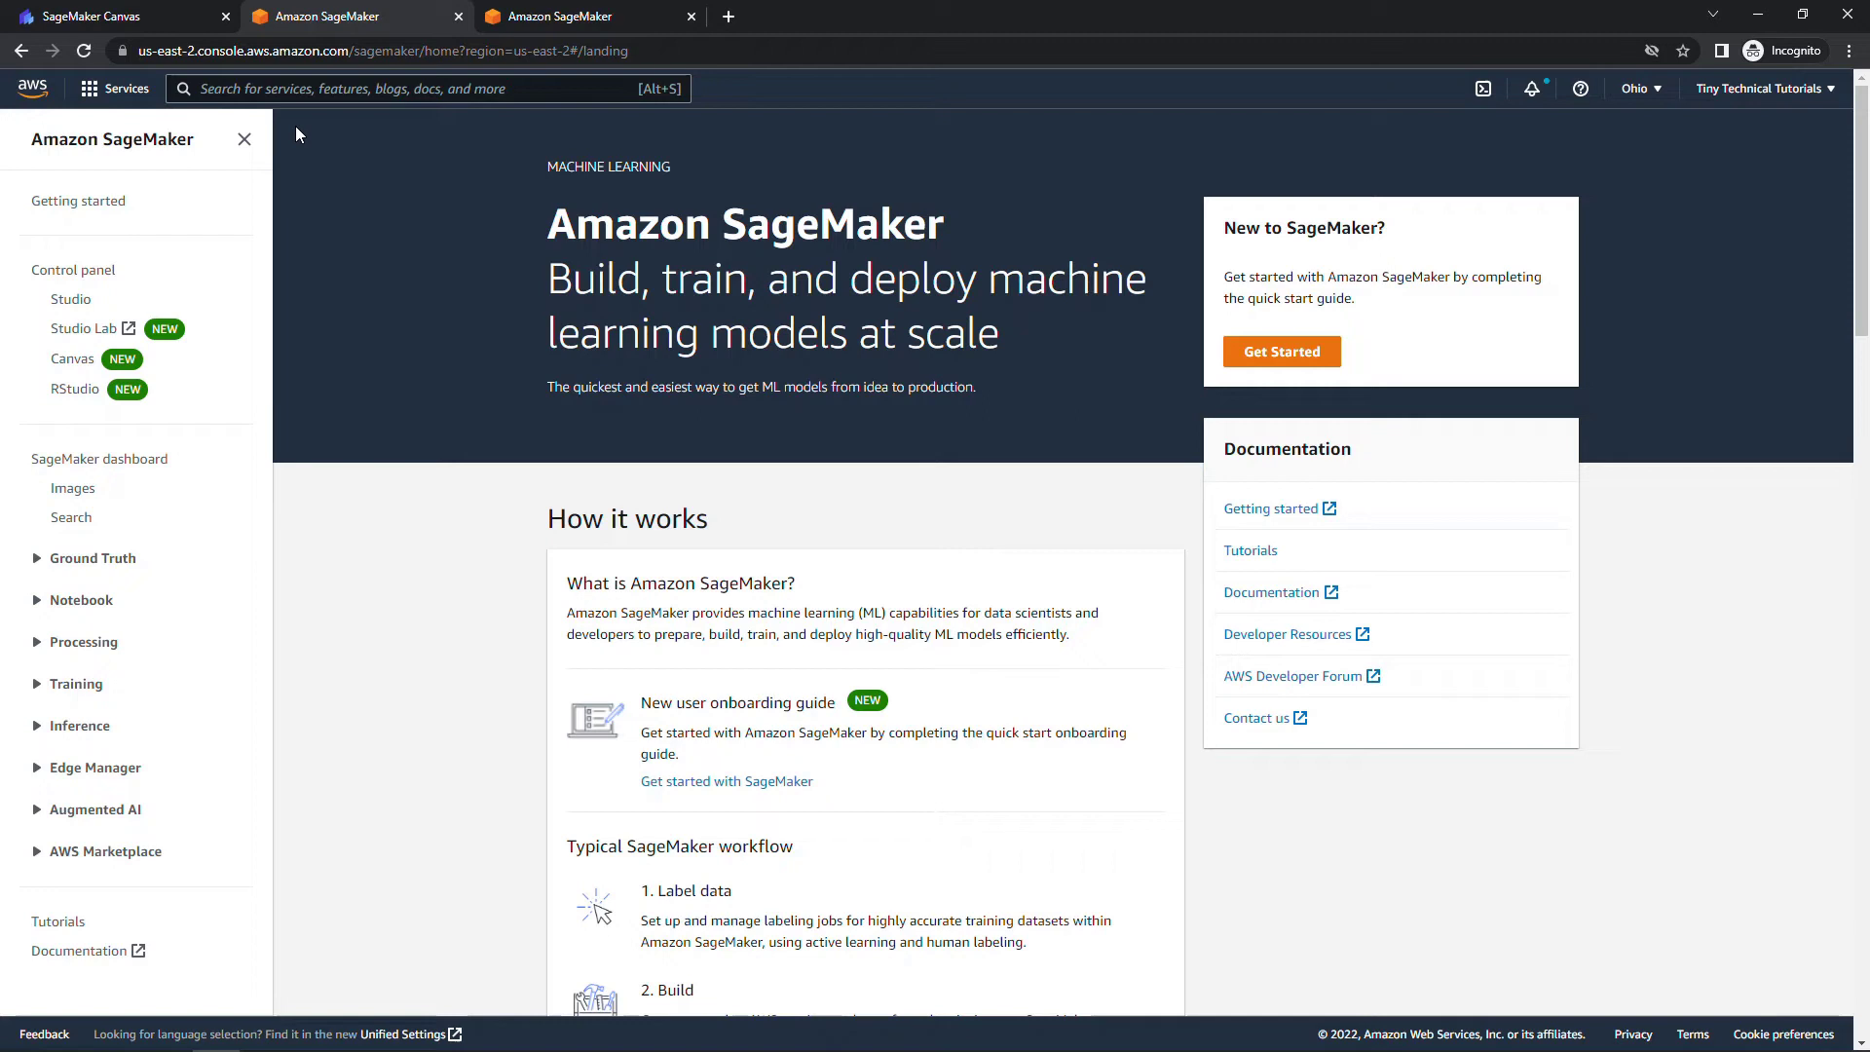
{"action": "mouse_move", "coordinate": [302, 177]}
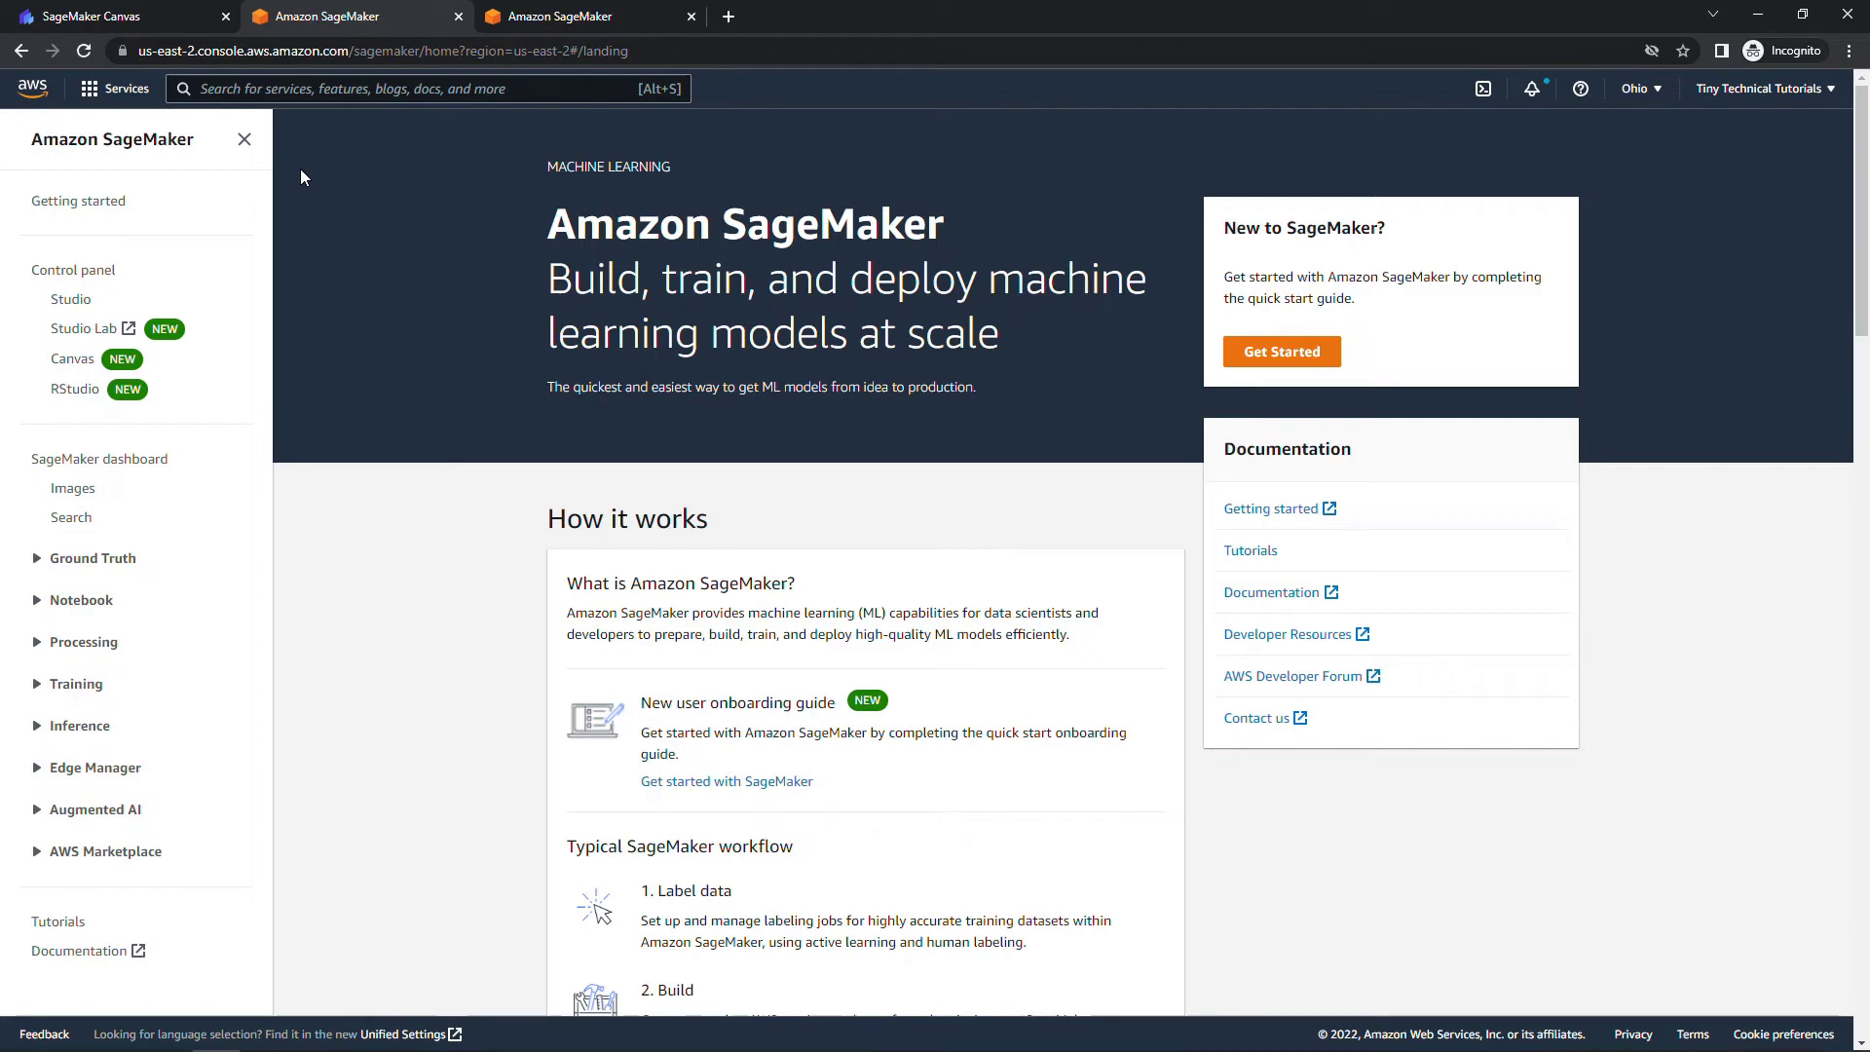
{"action": "mouse_move", "coordinate": [78, 269]}
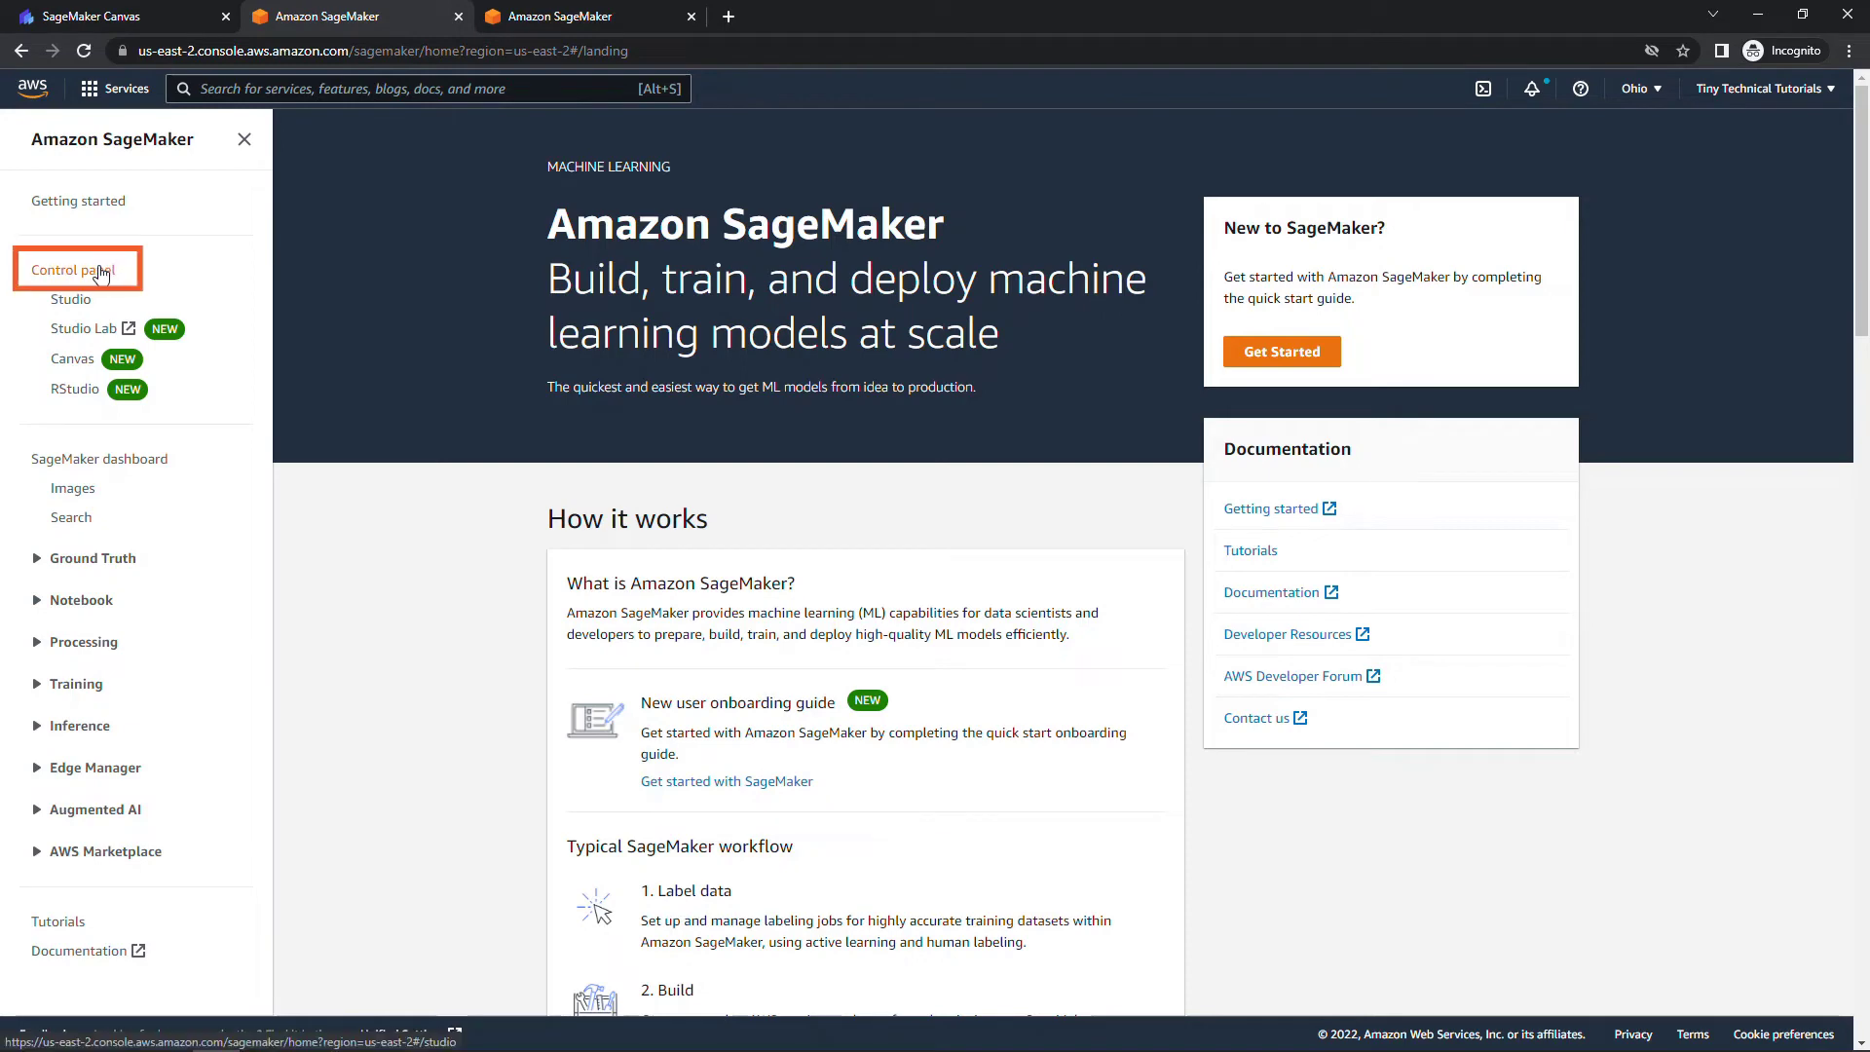
- From the domain Control Panel's Canvas apps, launch Canvas for the default user
{"action": "left_click", "coordinate": [77, 270]}
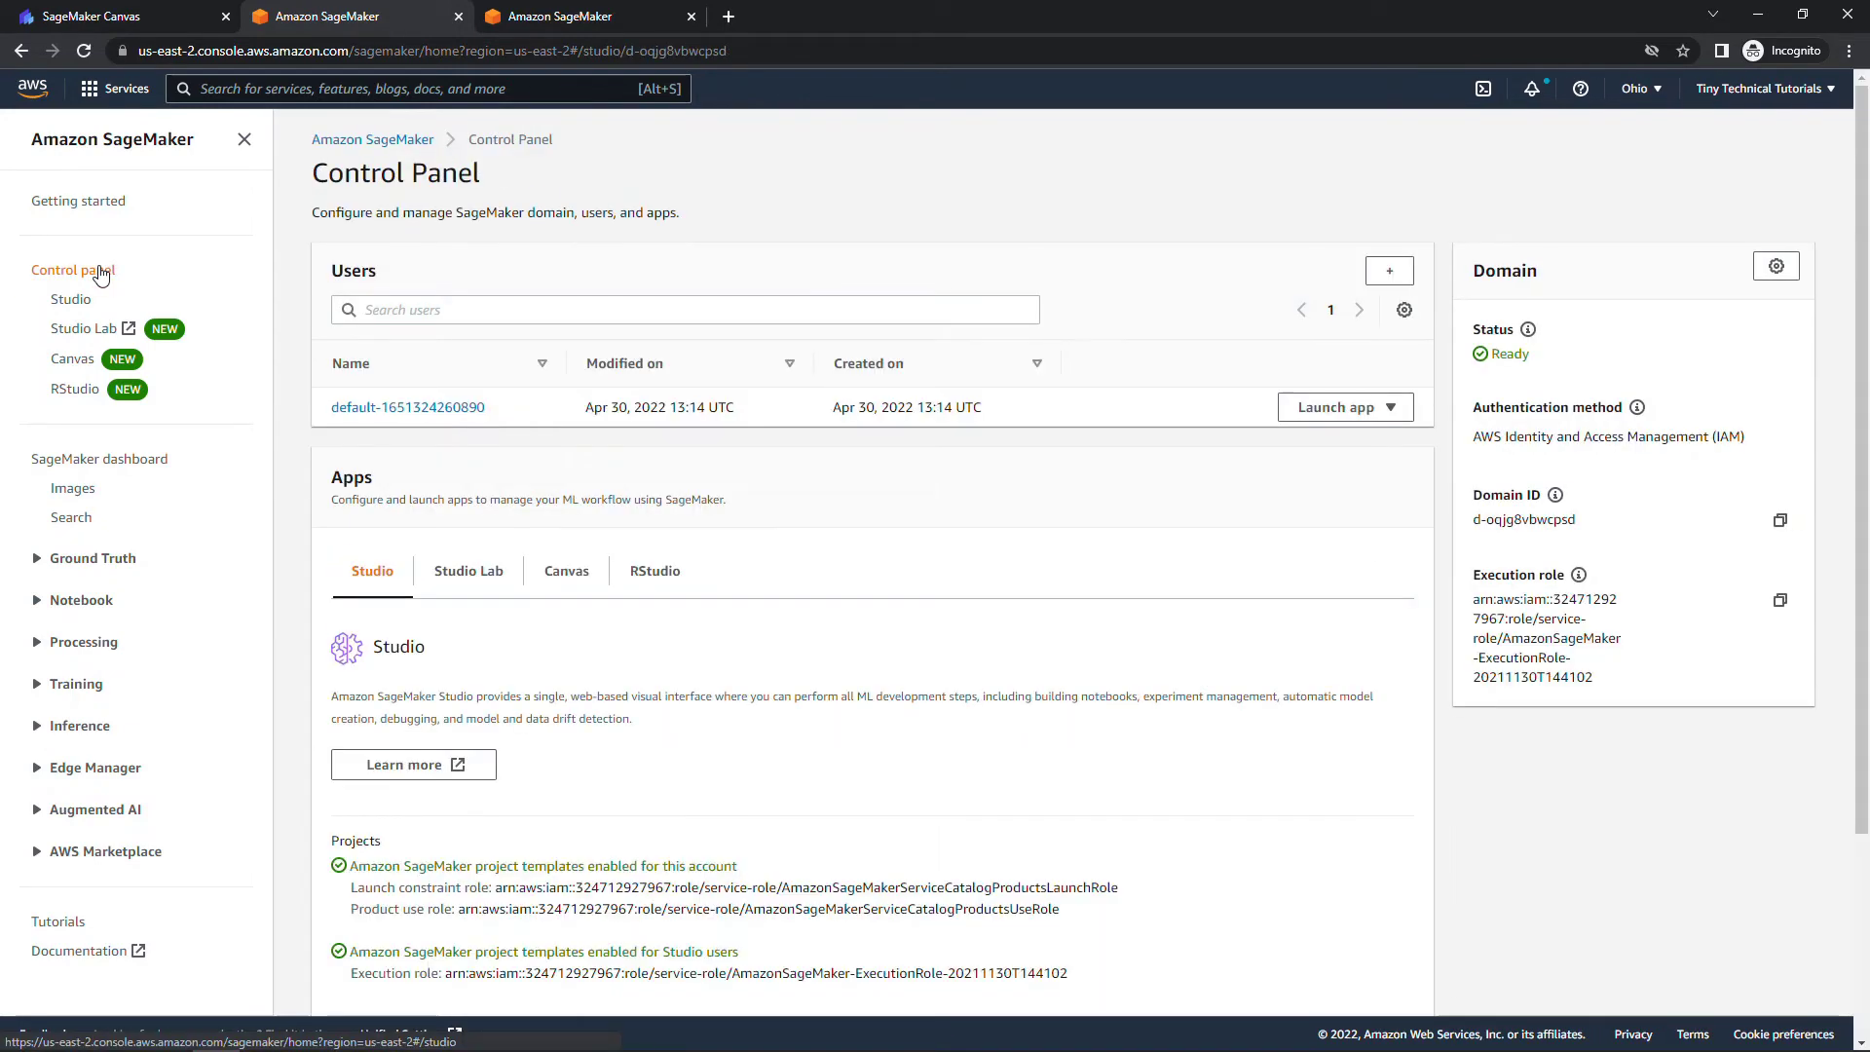
{"action": "left_click", "coordinate": [565, 570]}
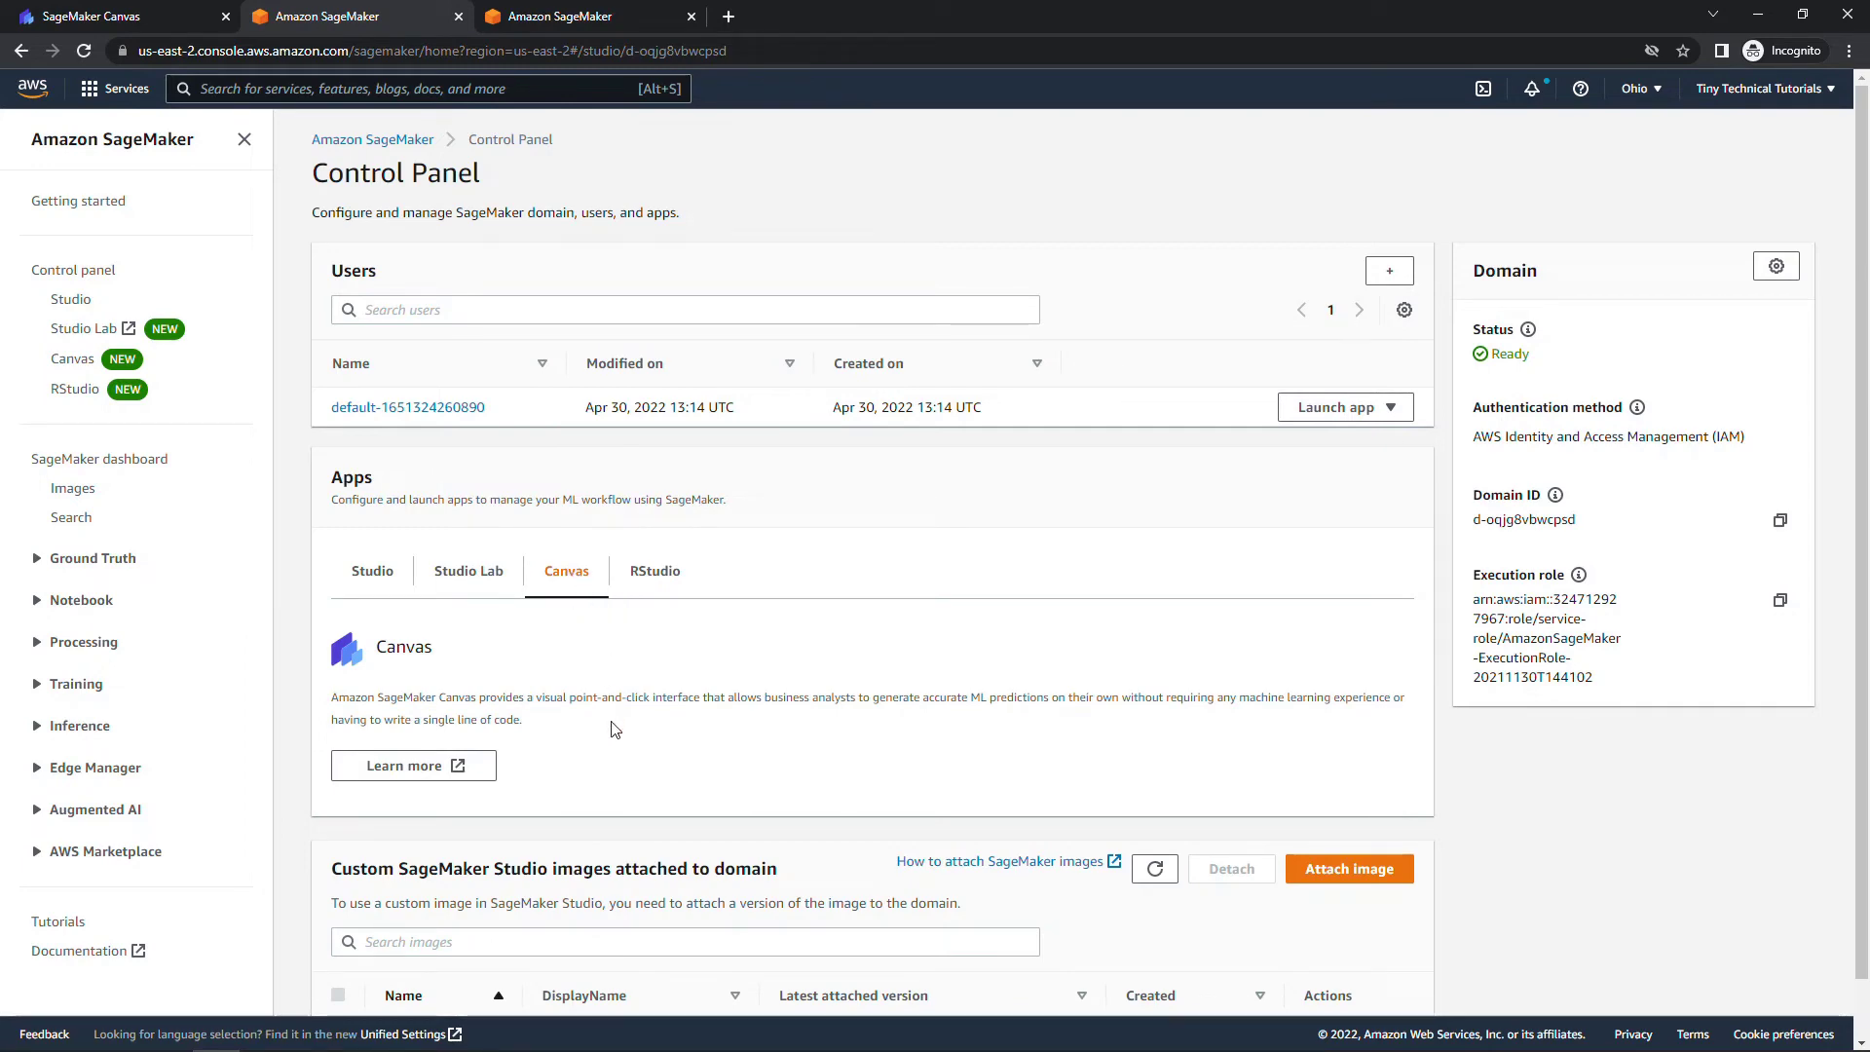
{"action": "left_click", "coordinate": [1345, 408]}
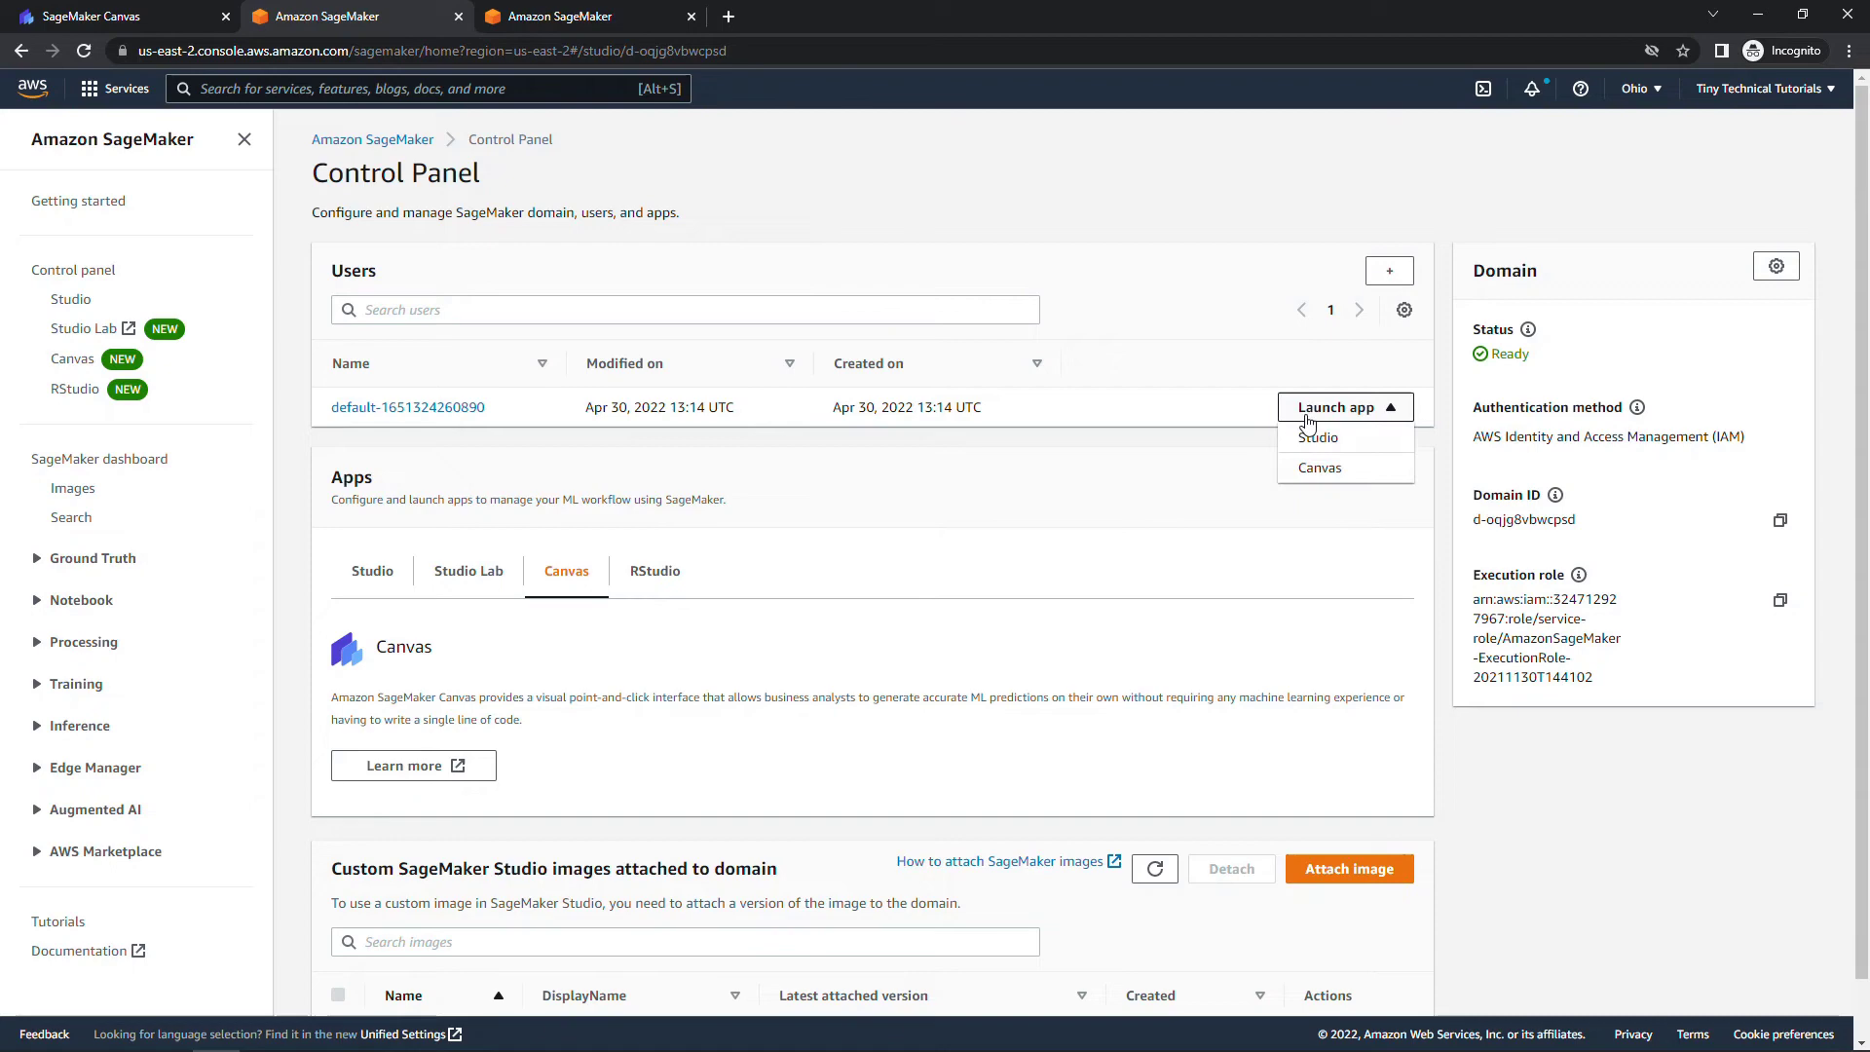
{"action": "left_click", "coordinate": [1321, 467]}
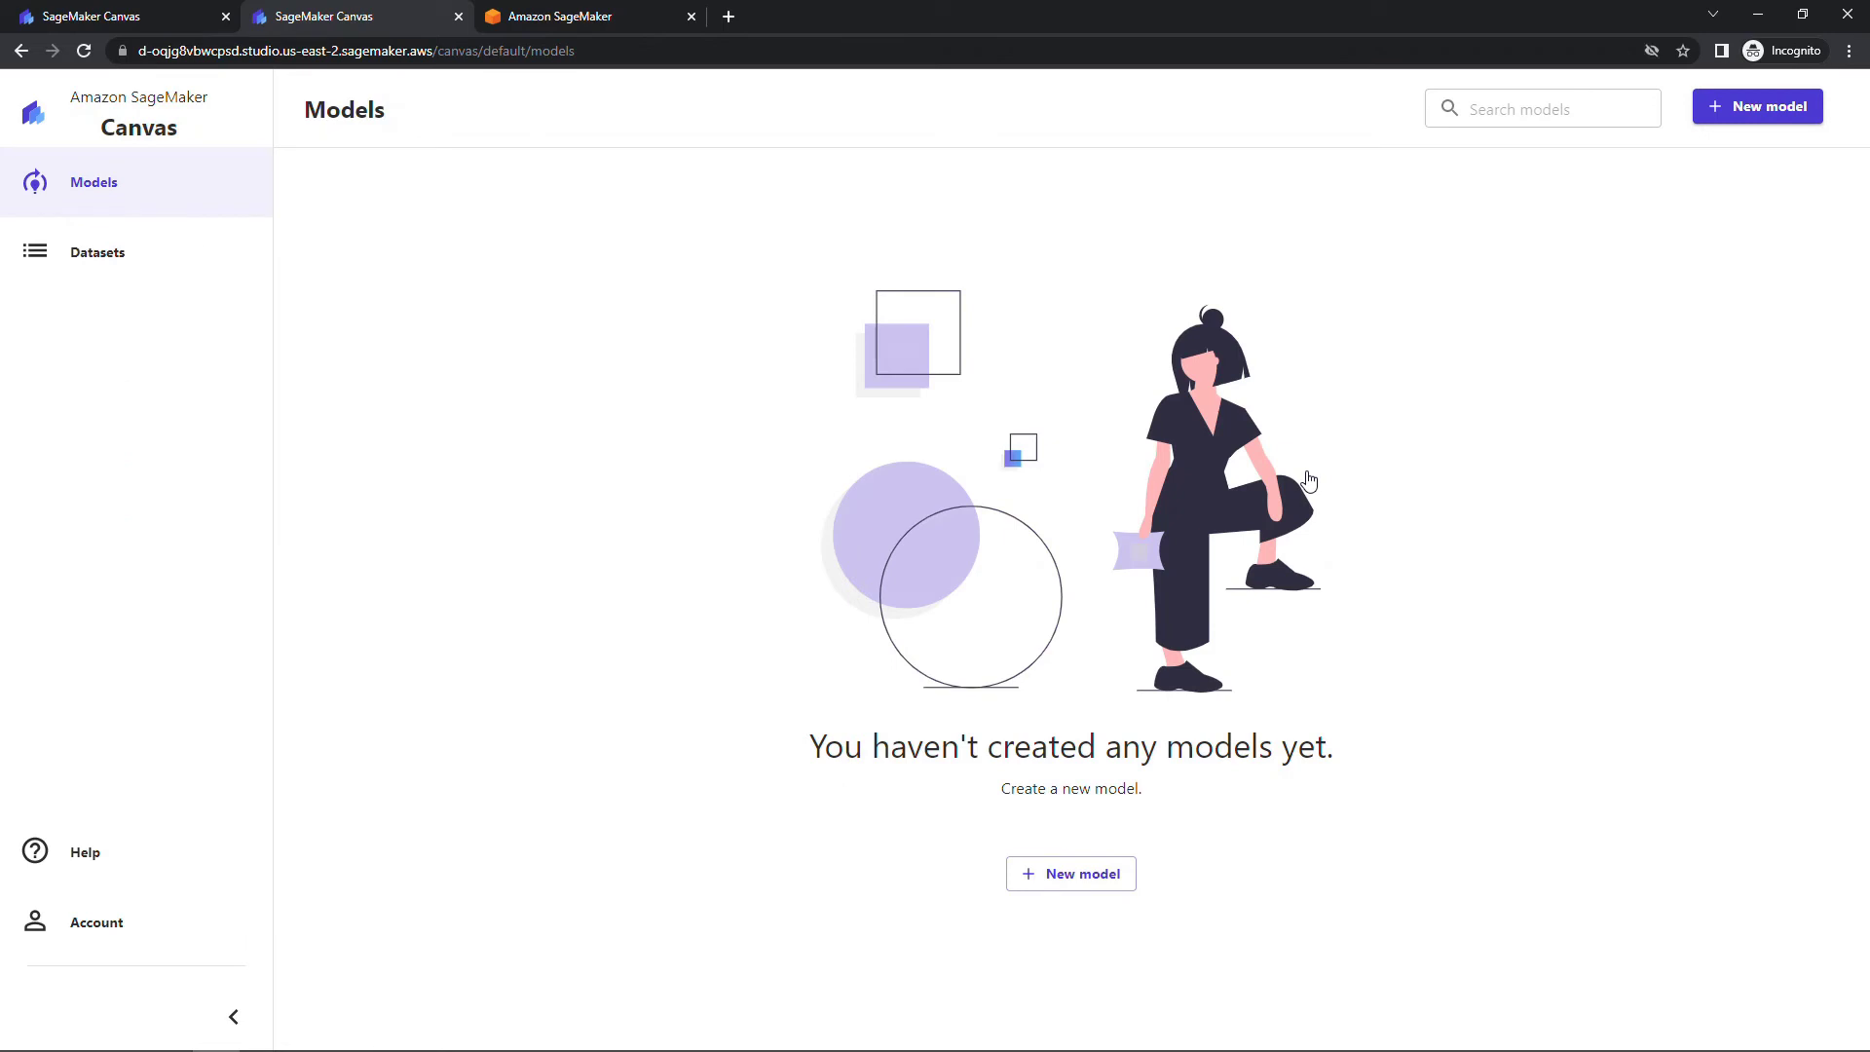
{"action": "mouse_move", "coordinate": [315, 265]}
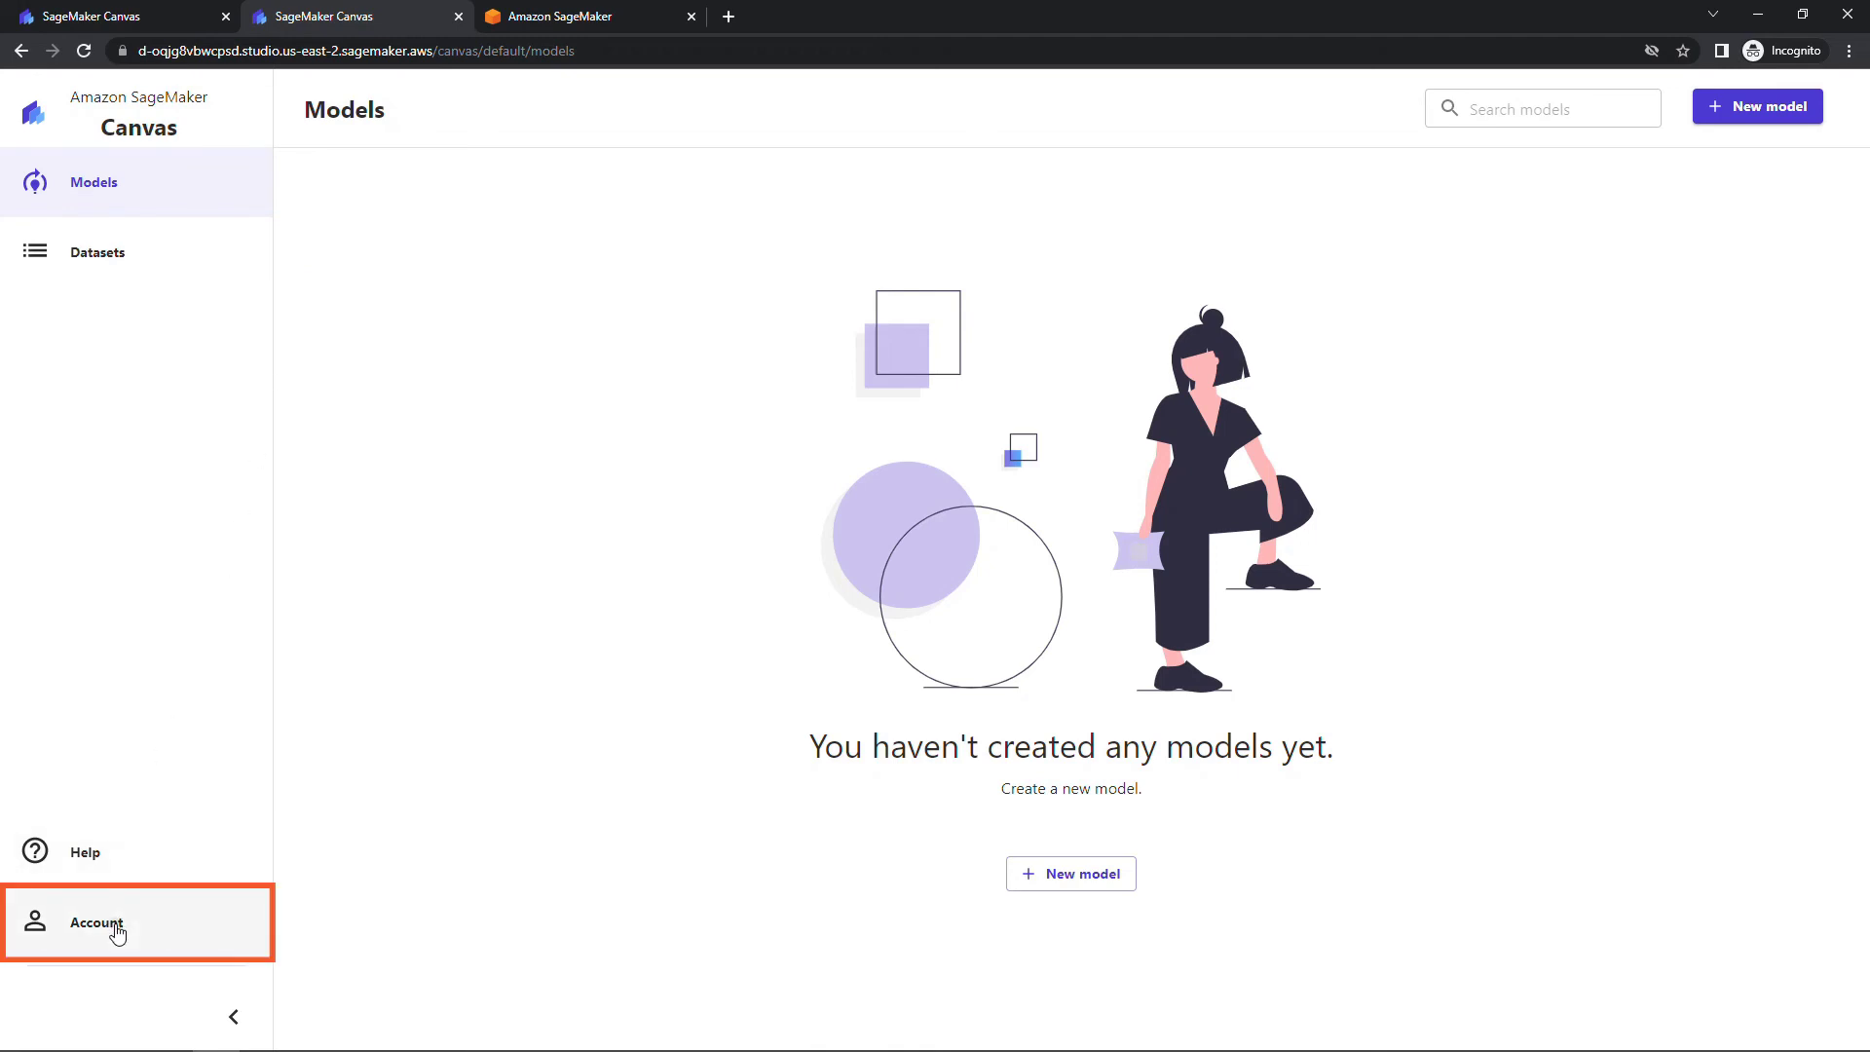
- Log out of Canvas via Account, reaching the 'You are logged out' page
{"action": "left_click", "coordinate": [96, 922]}
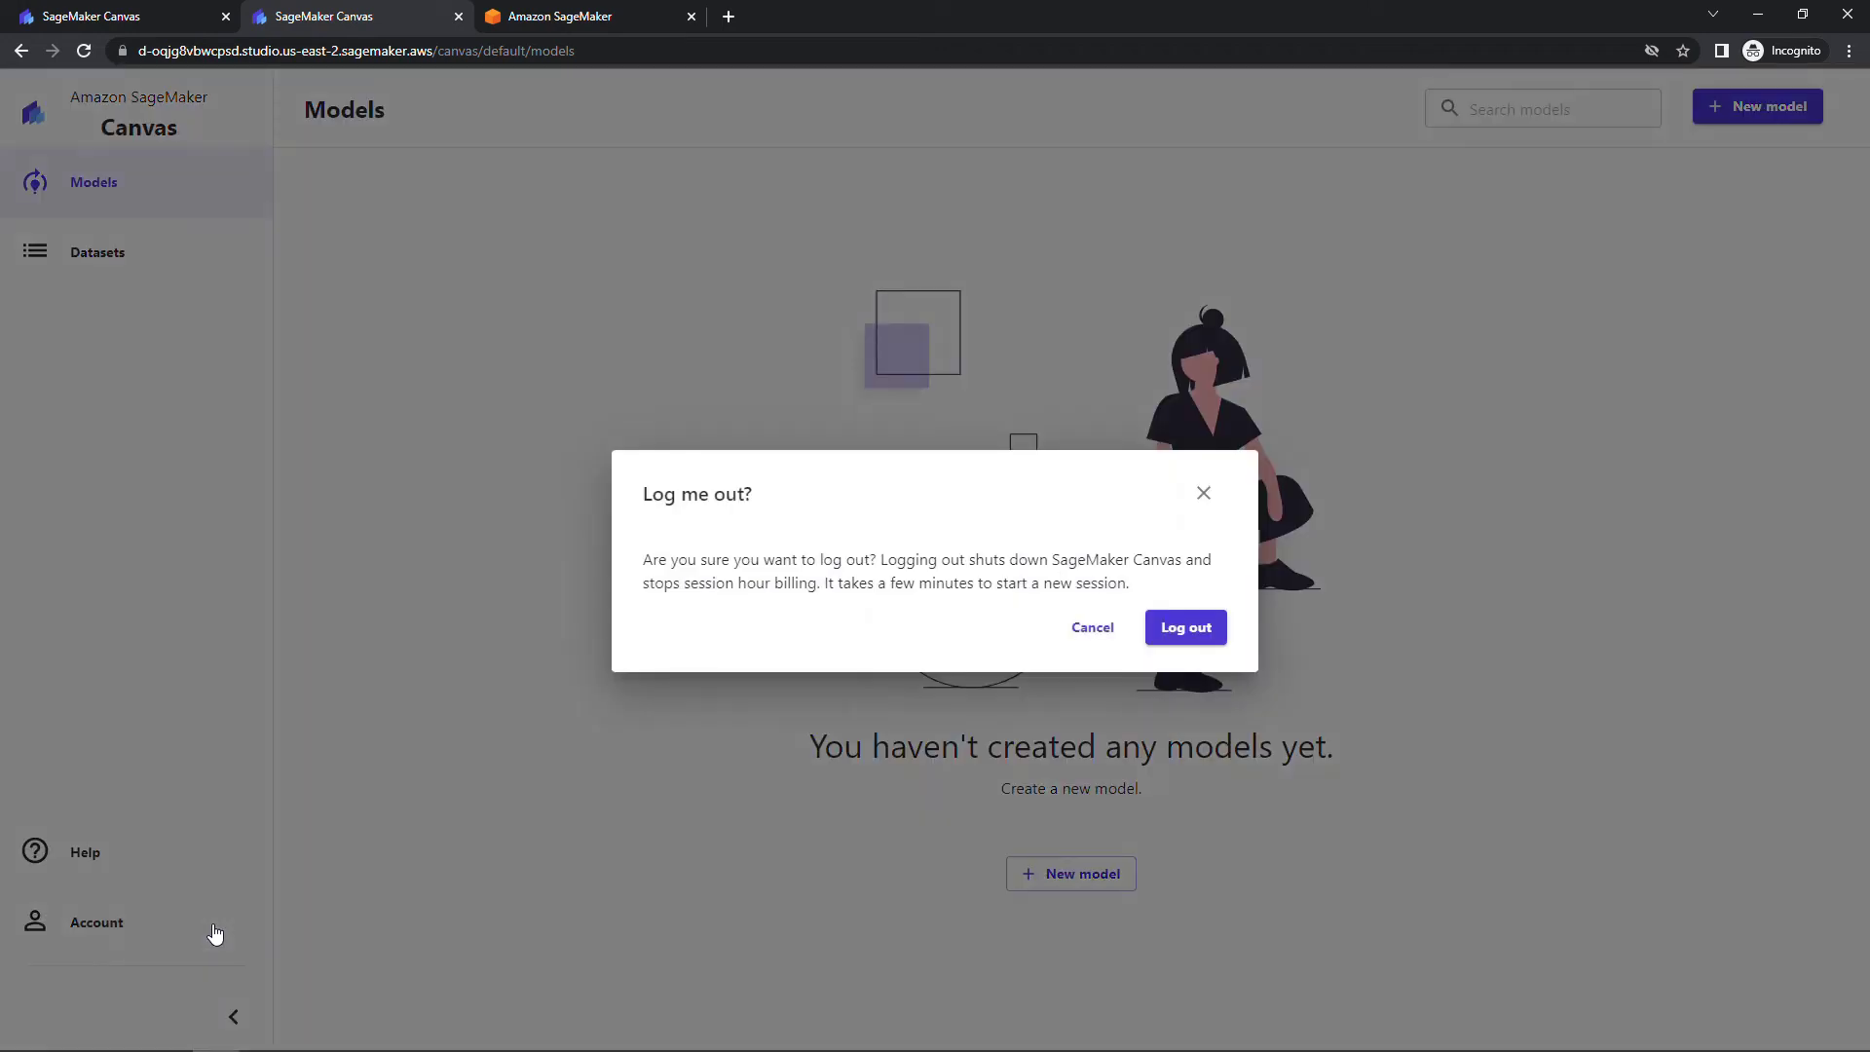
{"action": "mouse_move", "coordinate": [666, 635]}
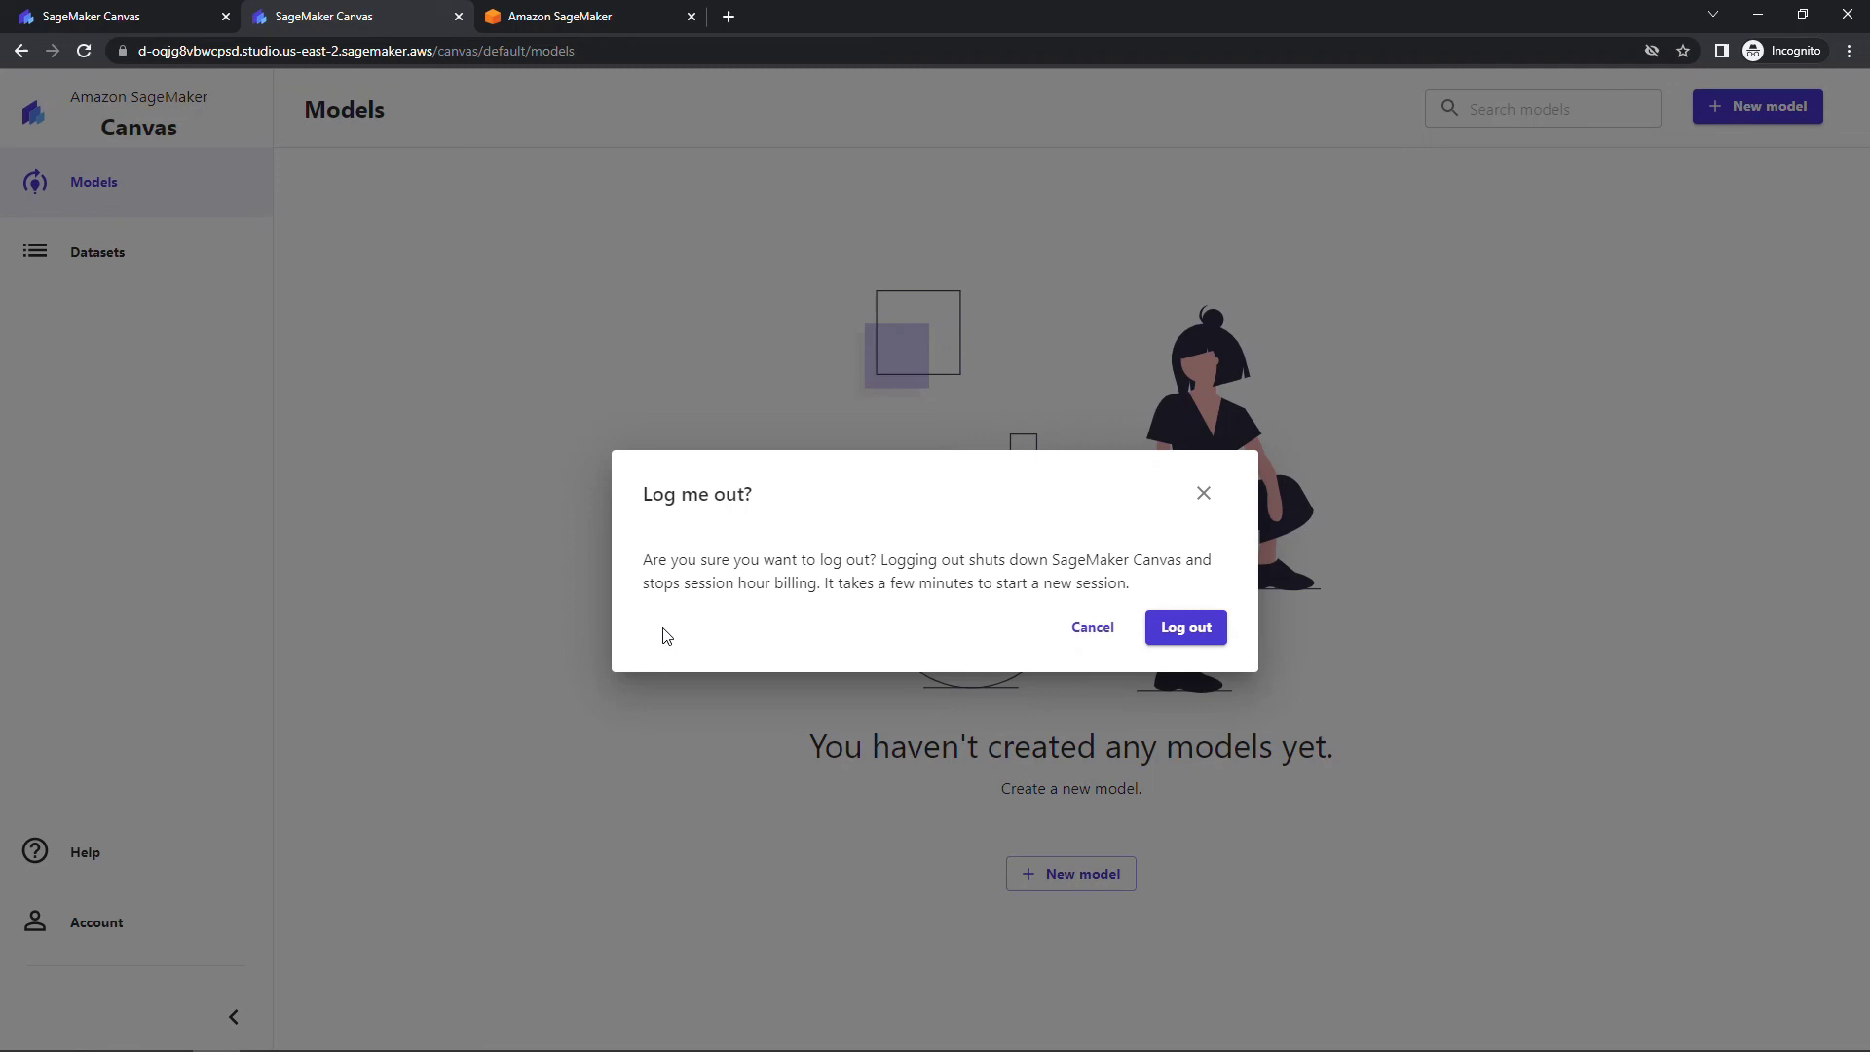
{"action": "left_click", "coordinate": [1184, 627]}
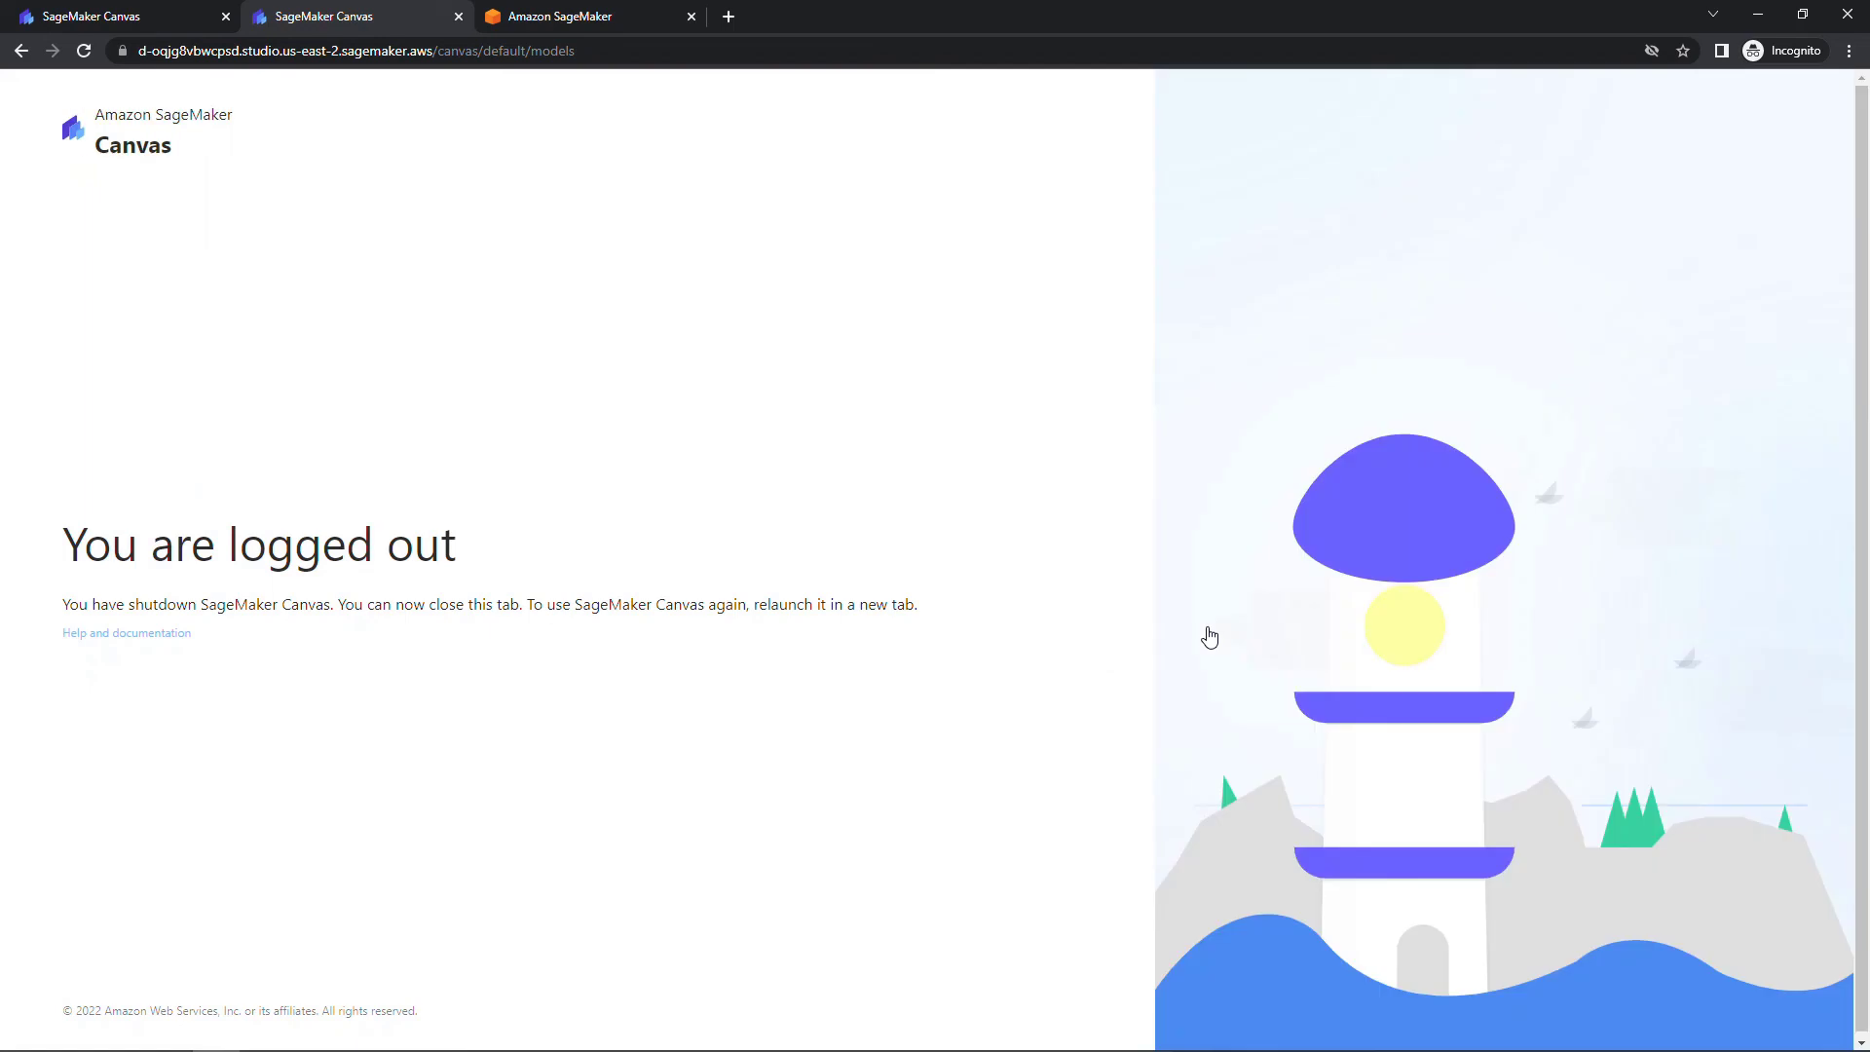